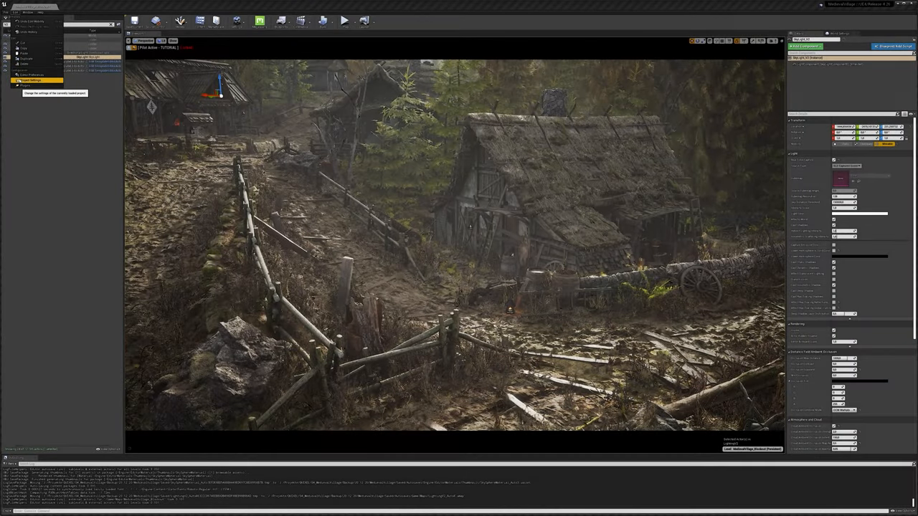
Move the viewport camera to a close view of the sunlit wooden shelter.
left_click(30, 80)
type("post proc")
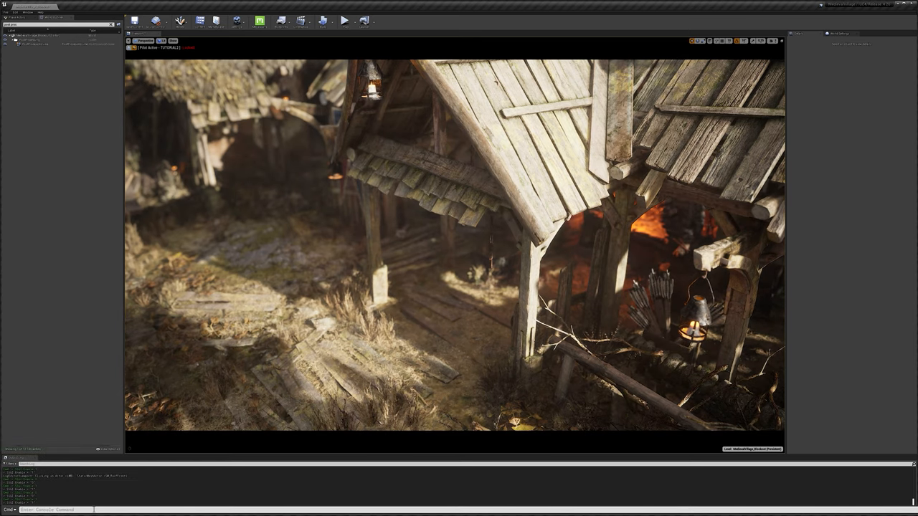
Bring up the Distance Field Ambient Occlusion Sky Light documentation page in the browser.
left_click(35, 43)
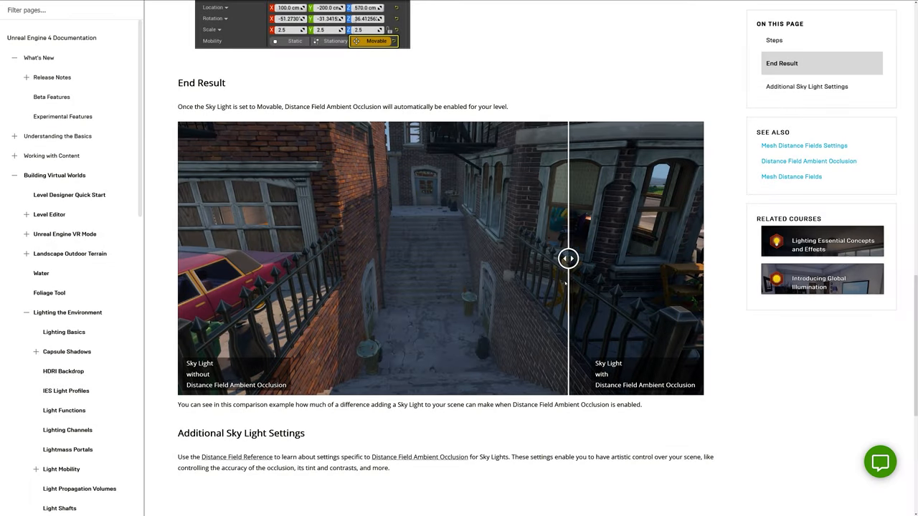
Slide the End Result comparison to view the alley with and without distance field AO.
left_click_drag(567, 258, 181, 258)
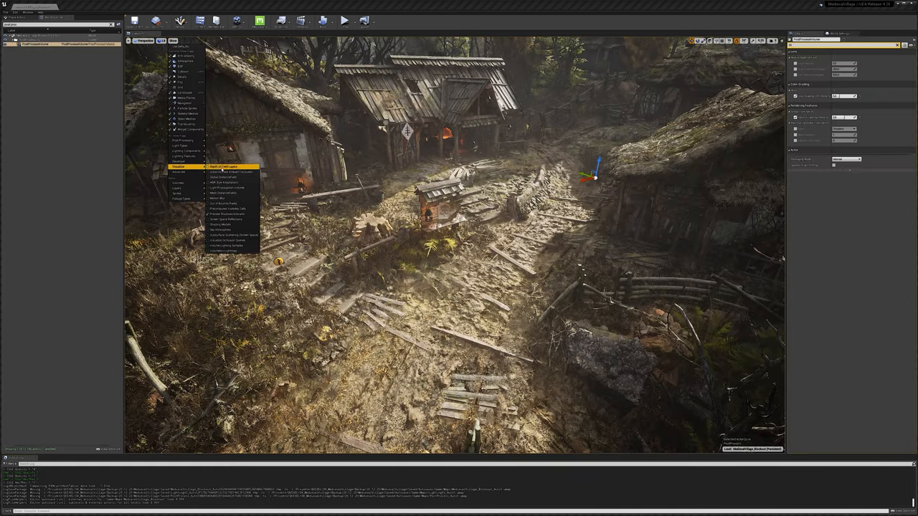
Switch the viewport to the grey ambient occlusion visualization, then go to the Sky Atmosphere Reference page.
left_click(223, 166)
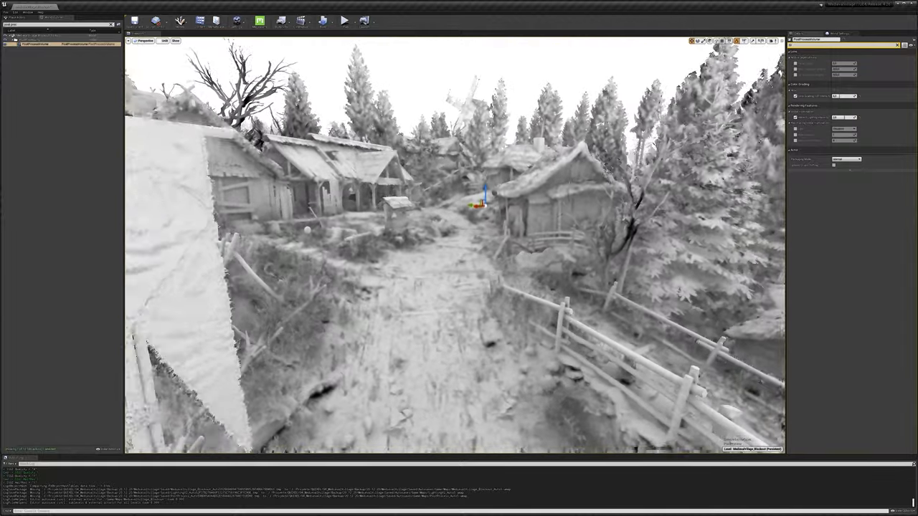
left_click(175, 40)
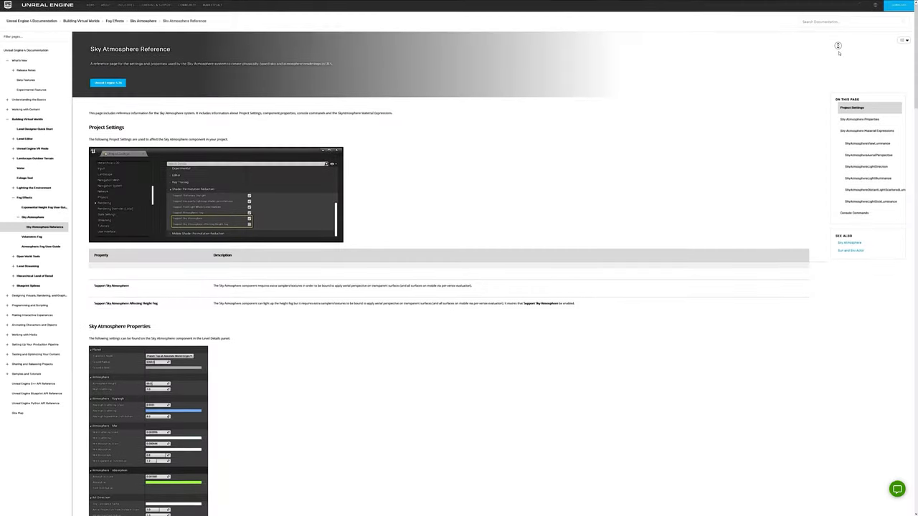
Scroll the Sky Atmosphere page down through the Rayleigh and Mie scattering explanations.
scroll("down", 3)
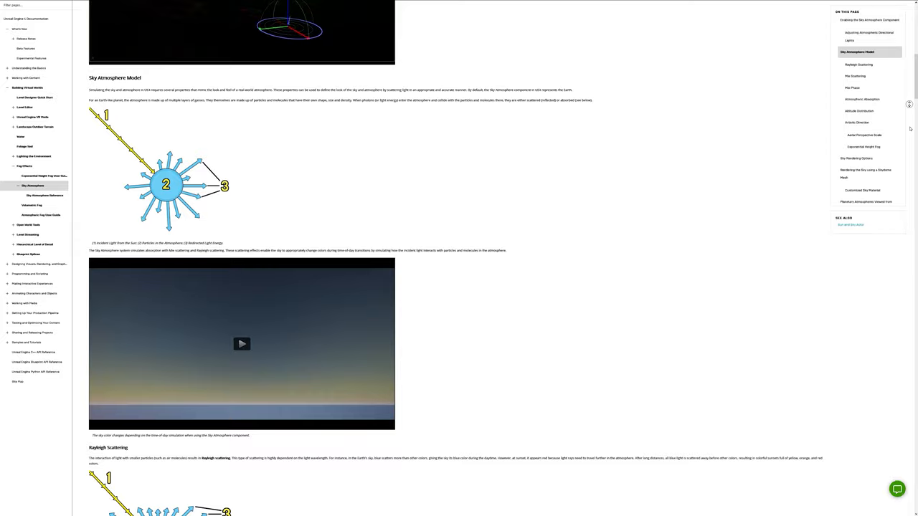
scroll("down", 3)
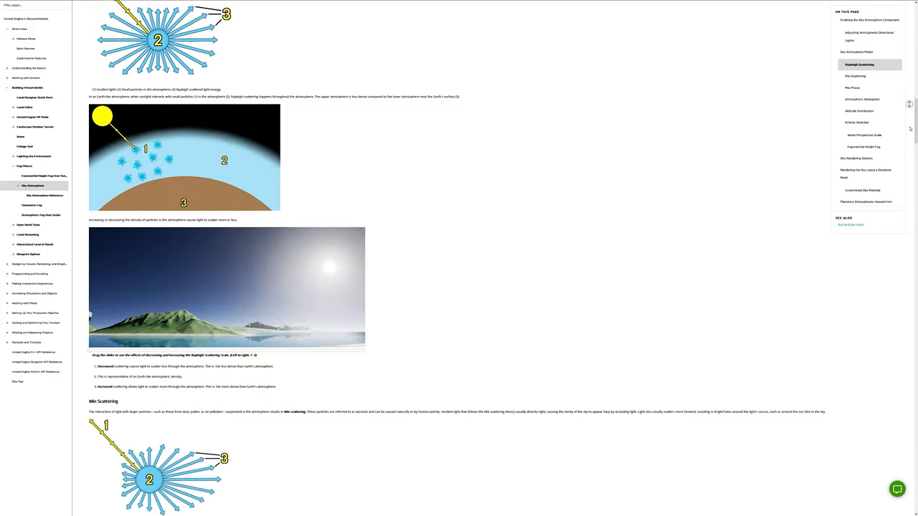
scroll("down", 3)
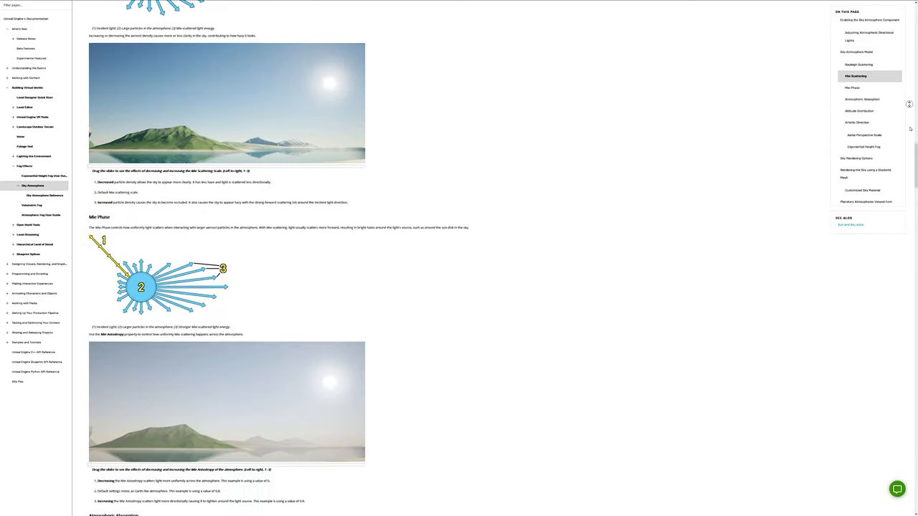
scroll("down", 3)
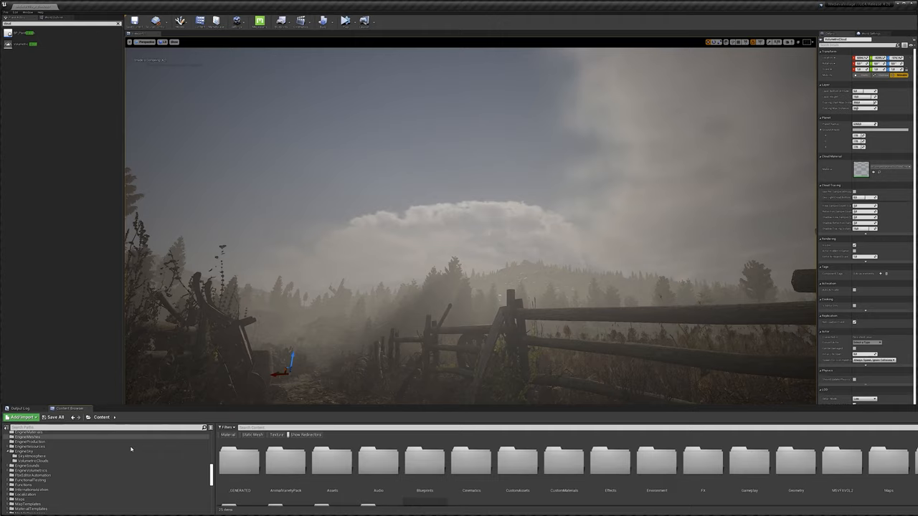
Select the Volumetrics Content folder in the Content Browser sources panel.
left_click(40, 502)
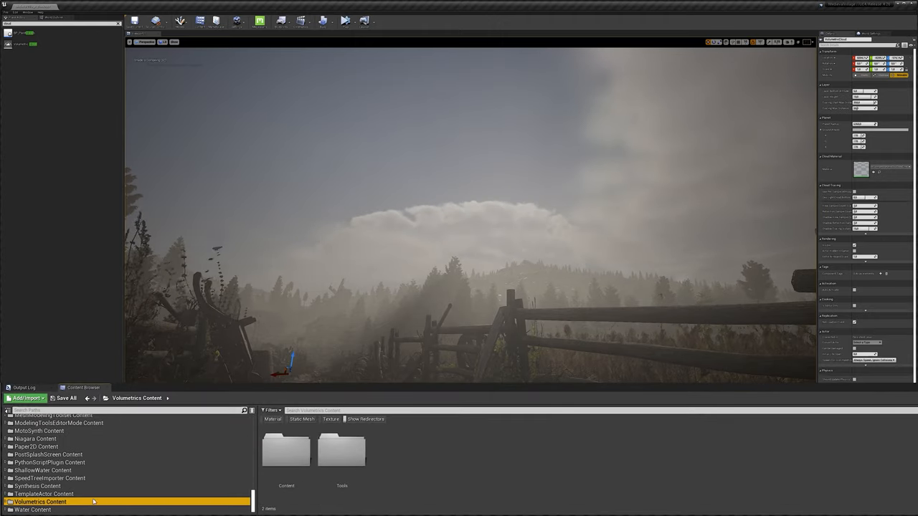